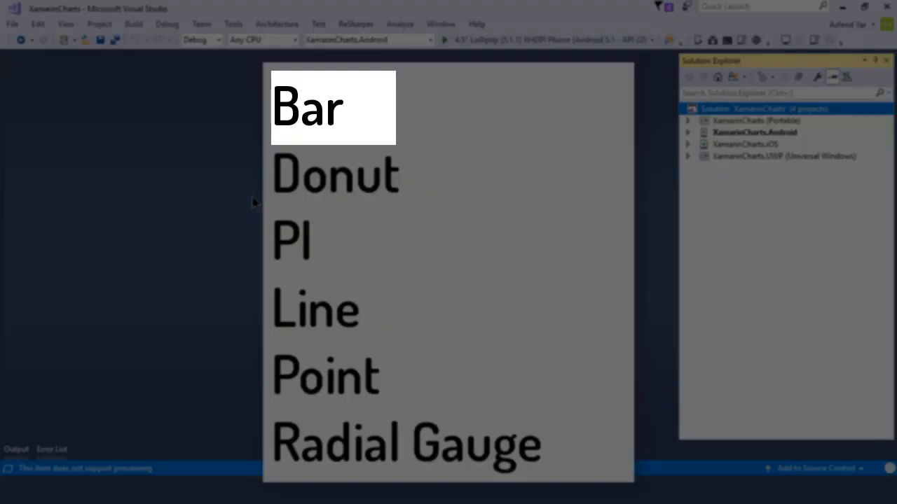
# - Expand the Portable project and bring up MainPage.xaml for editing
pyautogui.click(306, 106)
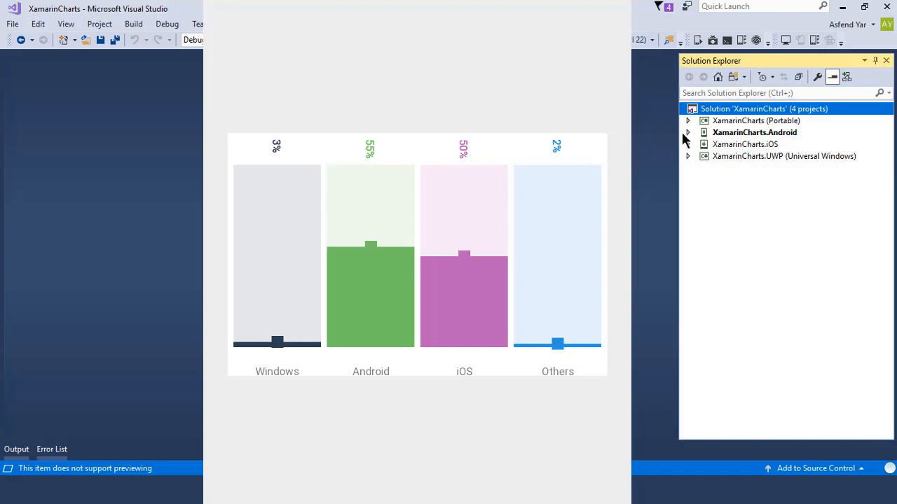
pyautogui.click(687, 120)
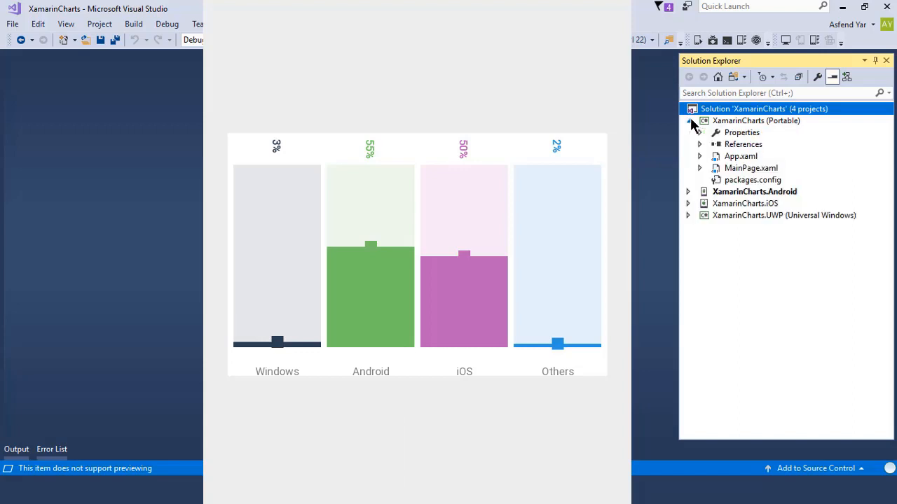
pyautogui.click(751, 167)
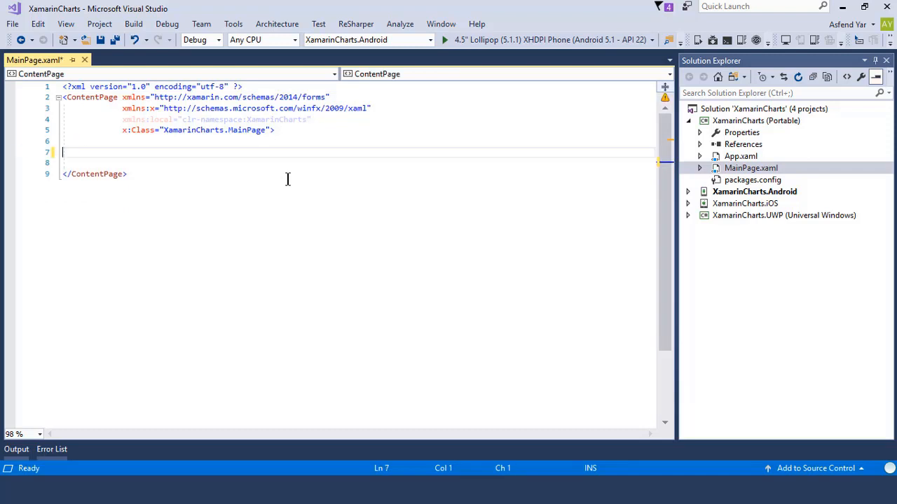
# - Add a <ChartView> element with the Microcharts.Forms namespace to the page
pyautogui.write('<')
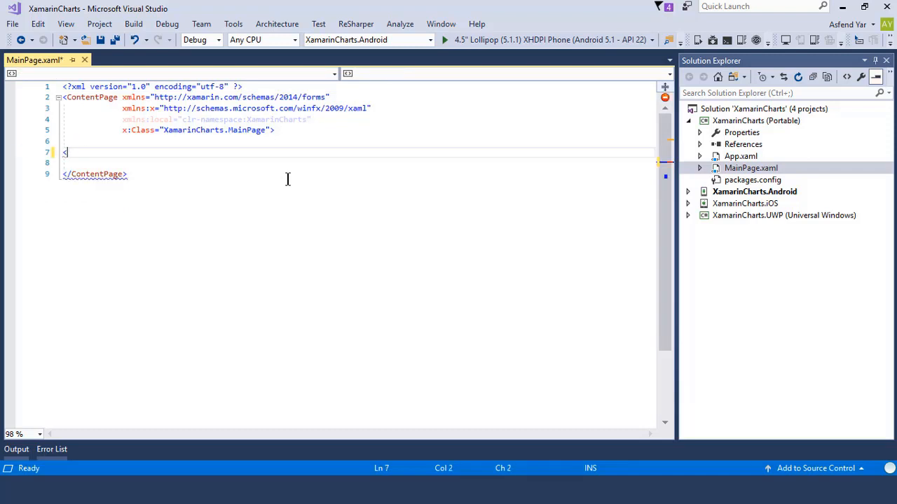
pyautogui.write('Chart')
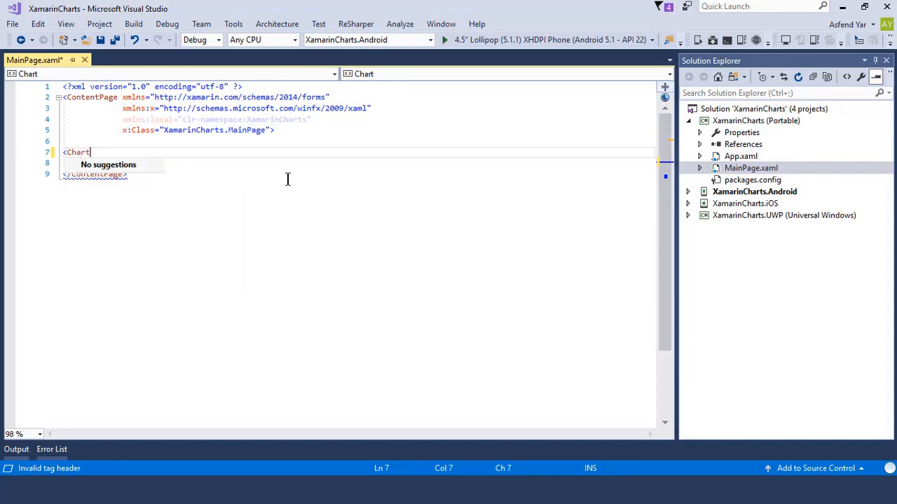
pyautogui.write('View></ChartView>')
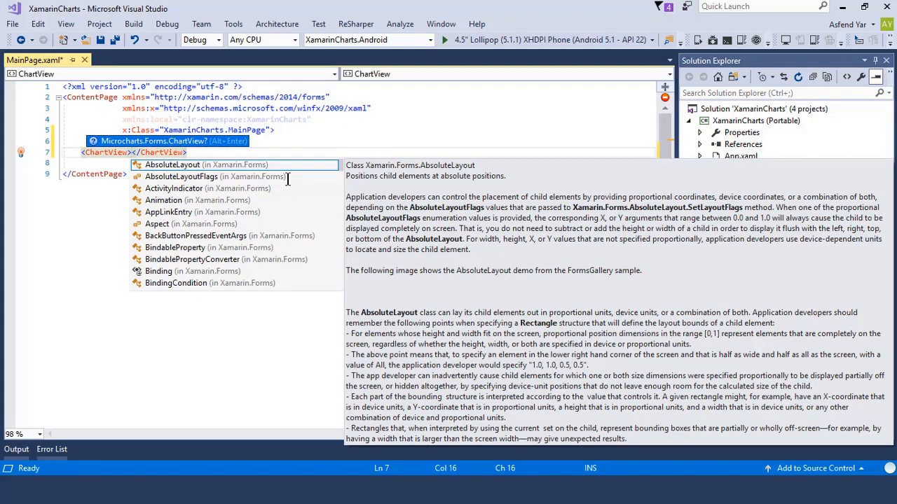
pyautogui.moveTo(396, 116)
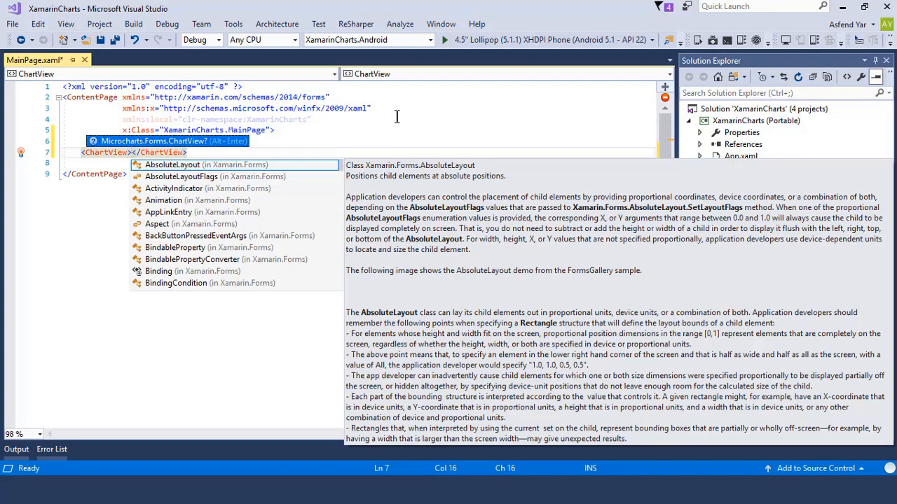
pyautogui.moveTo(120, 144)
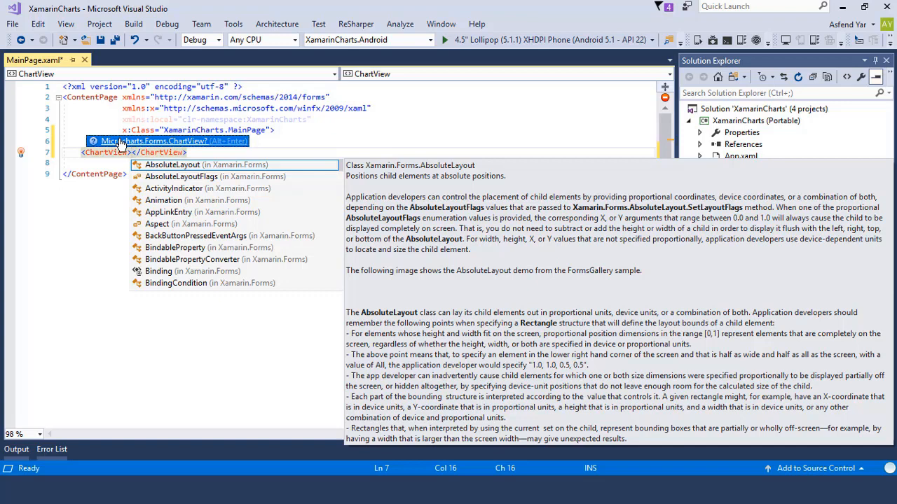
pyautogui.moveTo(126, 144)
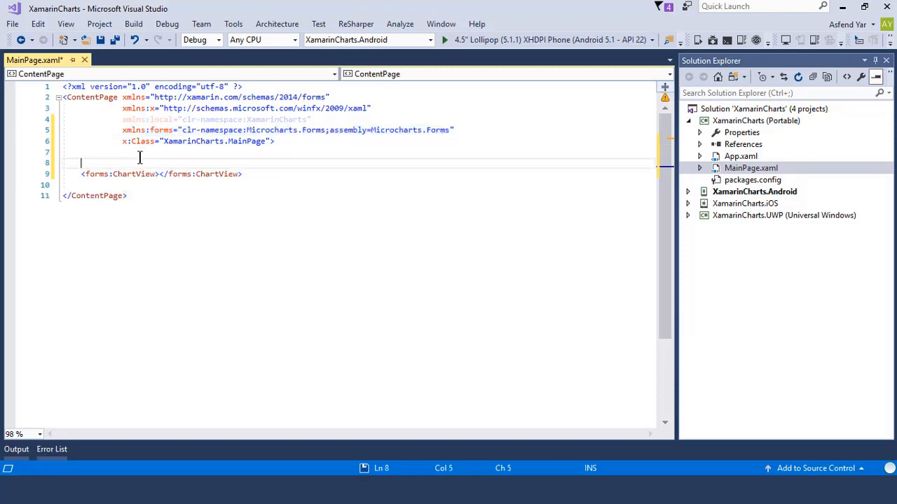
# - Save, then wrap ChartView in a StackLayout with VerticalOptions="Center"
pyautogui.press('ctrl+s')
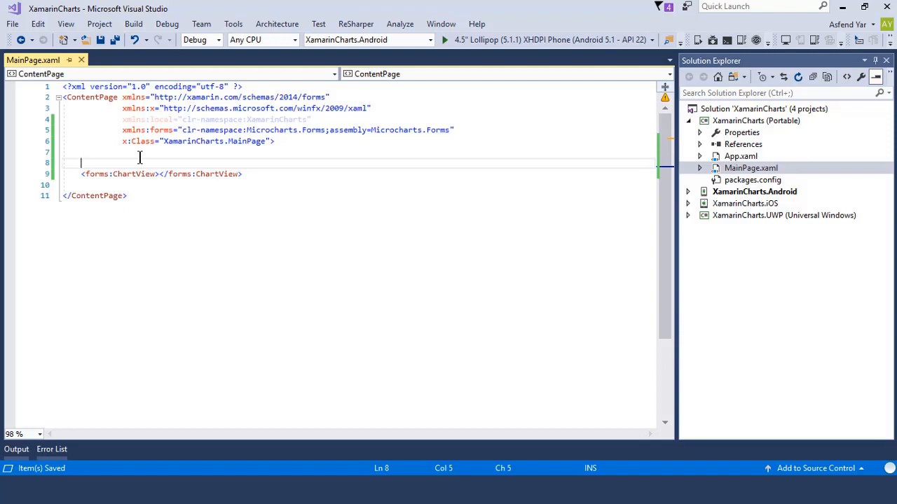
pyautogui.write('<StackLayout></StackLayout>')
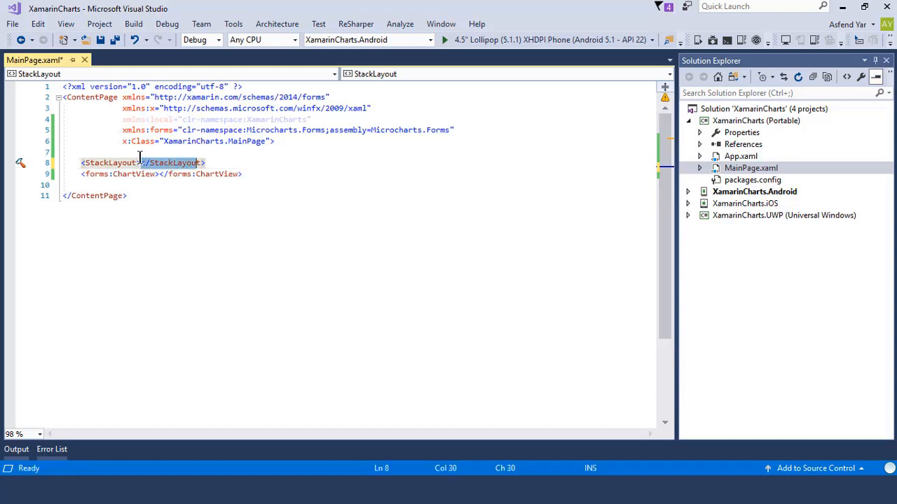
pyautogui.press('Delete')
pyautogui.write('</StackLayout>')
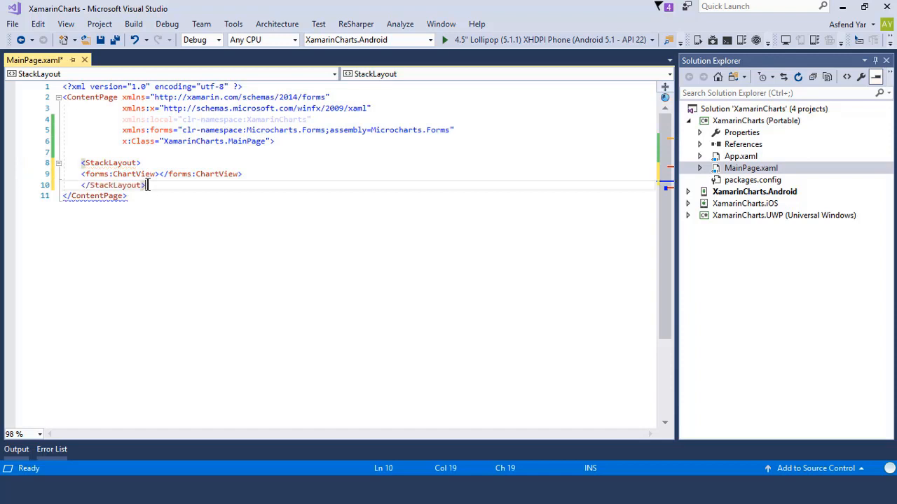
pyautogui.press('ctrl+s')
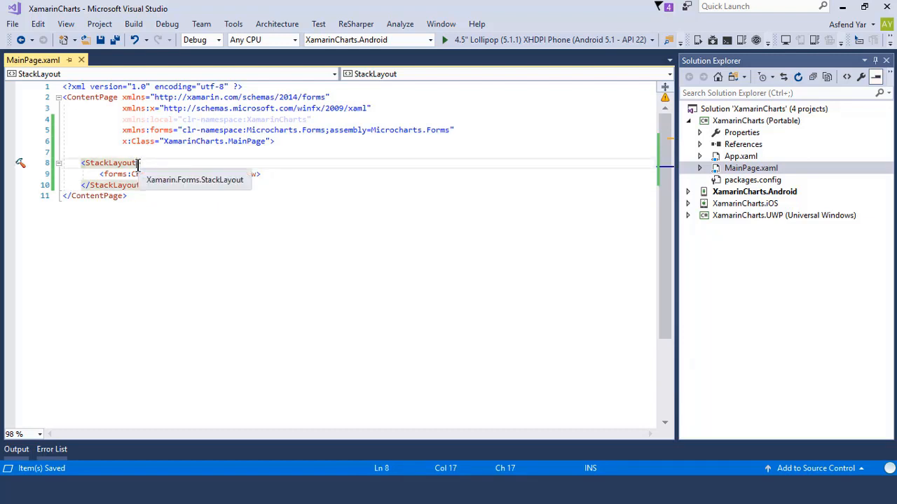
pyautogui.write('VerticalOptions="Center')
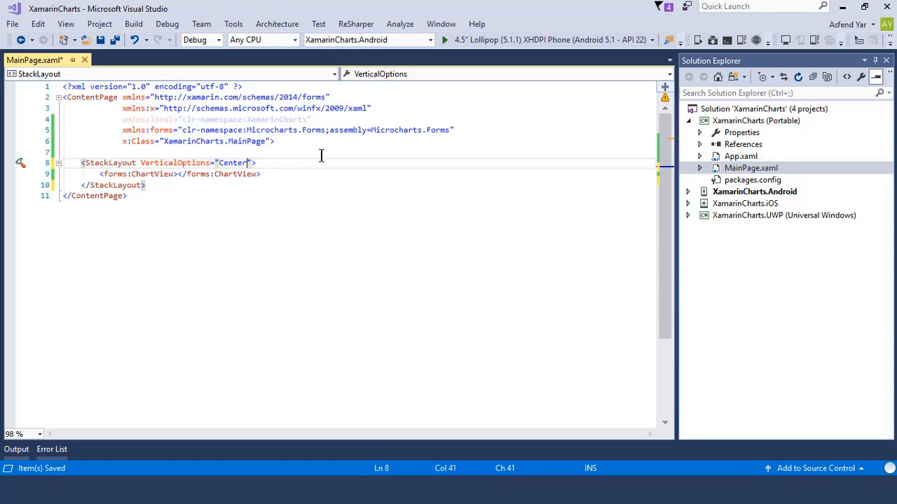
pyautogui.moveTo(284, 202)
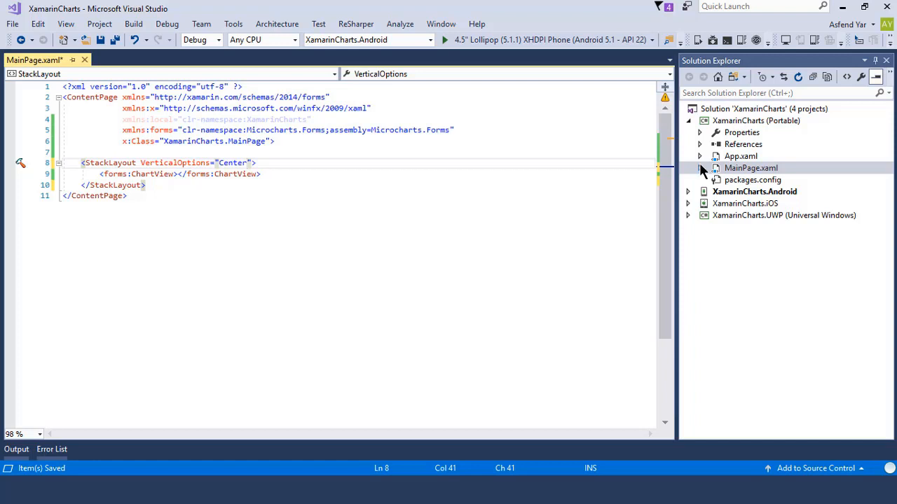
# - In MainPage.xaml.cs, declare List<Entry> _entries = new List<Entry>() { };
pyautogui.click(699, 168)
pyautogui.write('Lis')
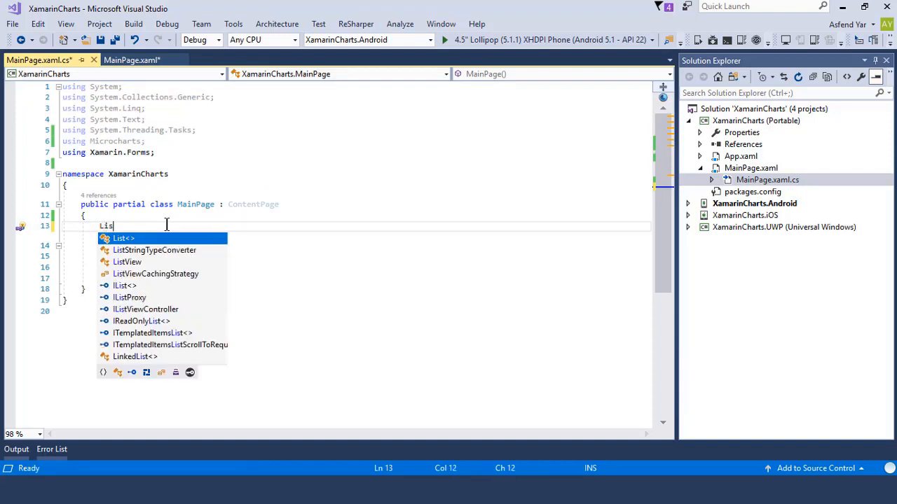
pyautogui.write('<E>')
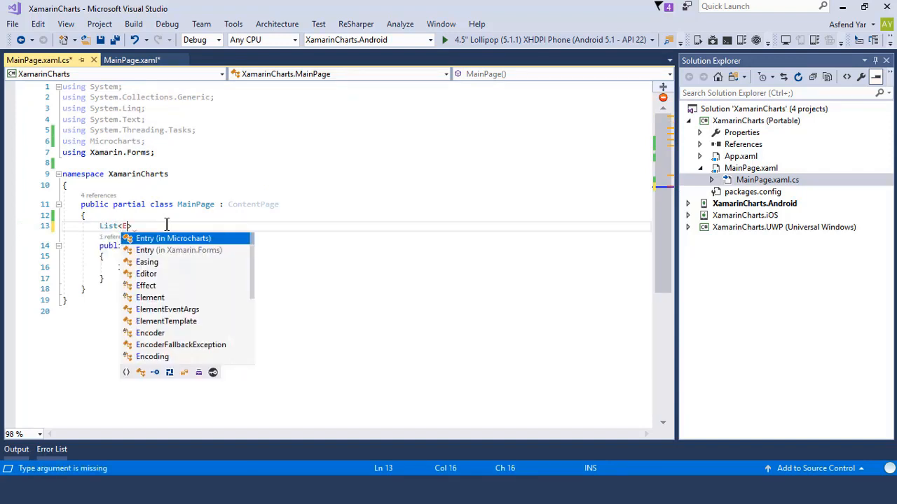
pyautogui.write('Entry')
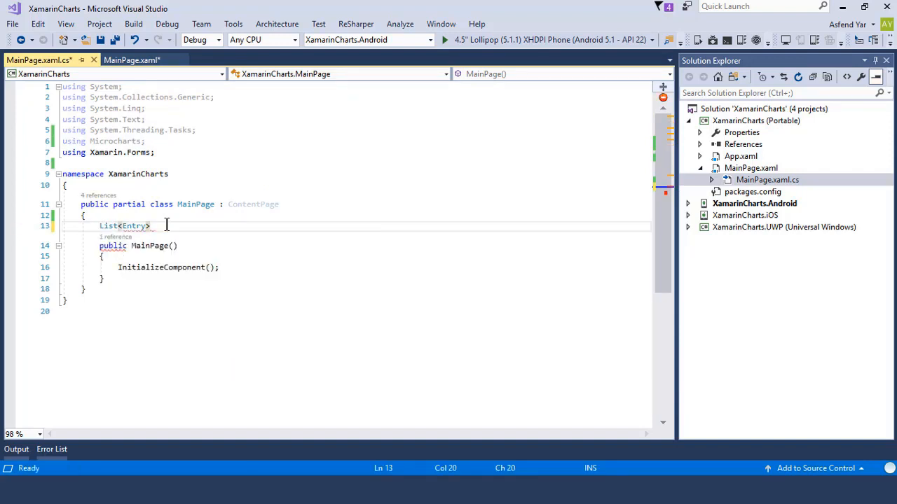
pyautogui.write('_entries = new List<Entry>();')
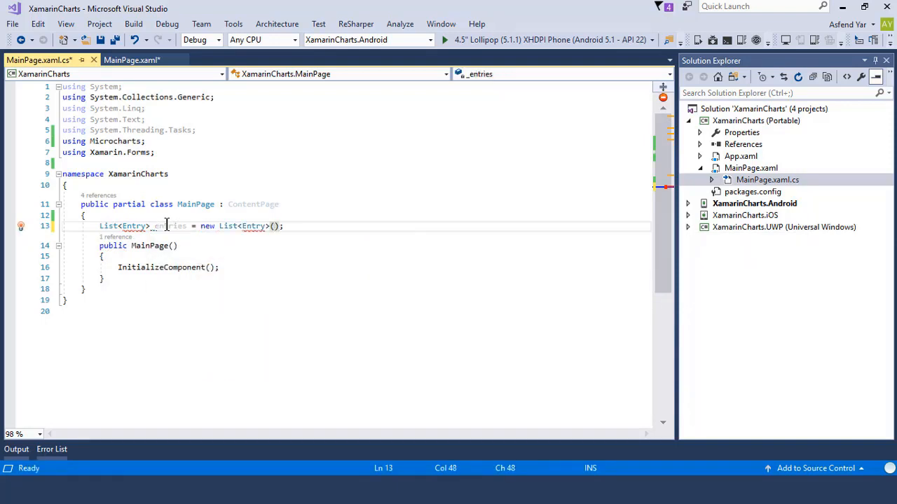
pyautogui.write('(')
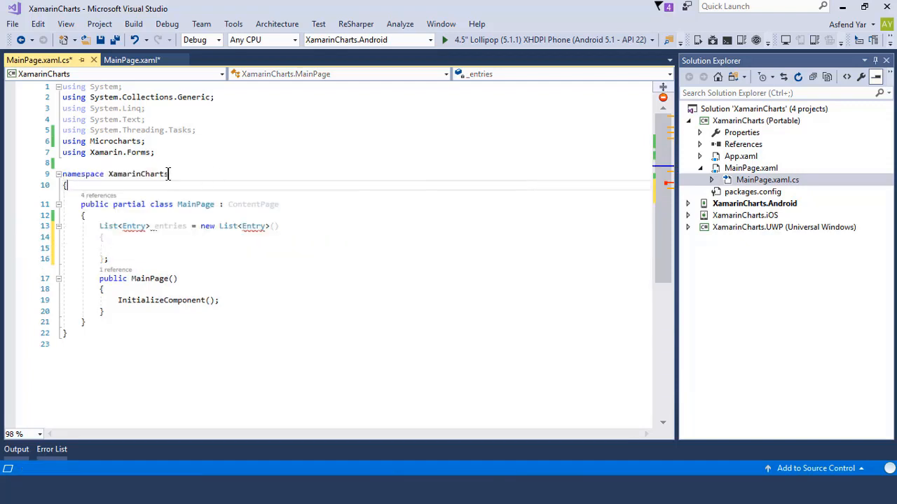
# - Add the alias using Entry = Microcharts.Entry; above the namespace
pyautogui.write('usi')
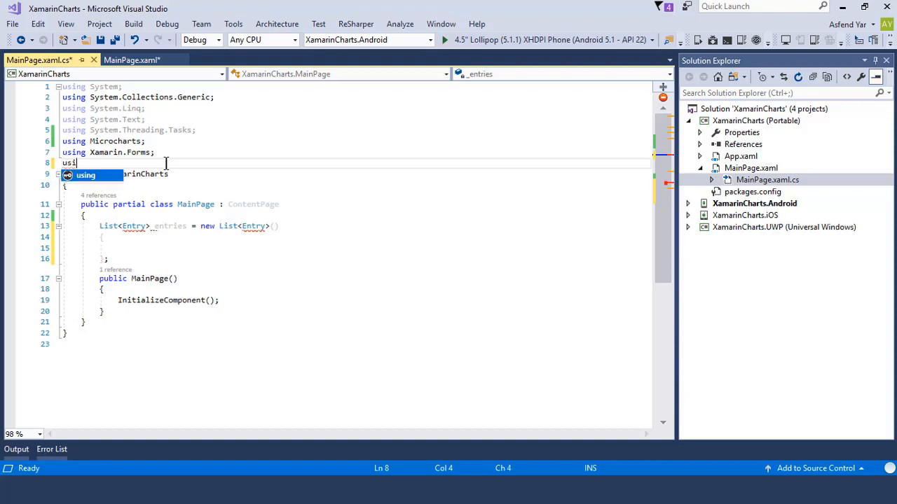
pyautogui.write('ng Entry')
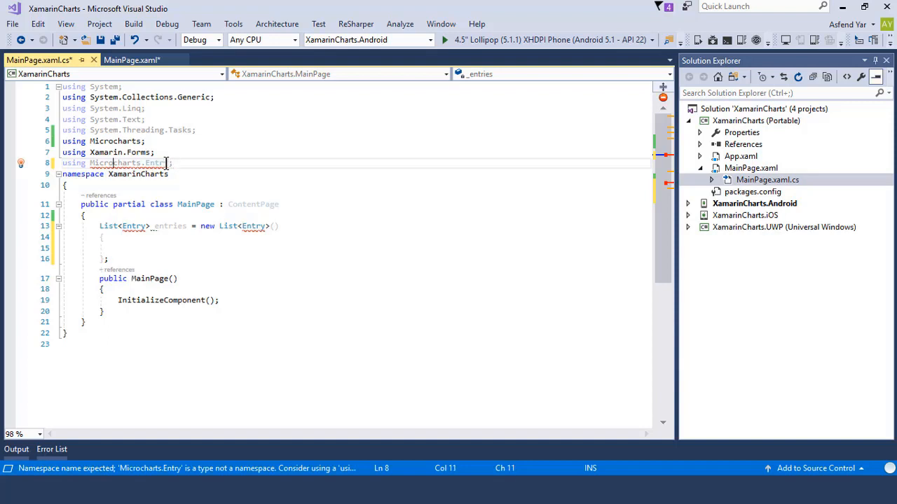
pyautogui.write('Entry =')
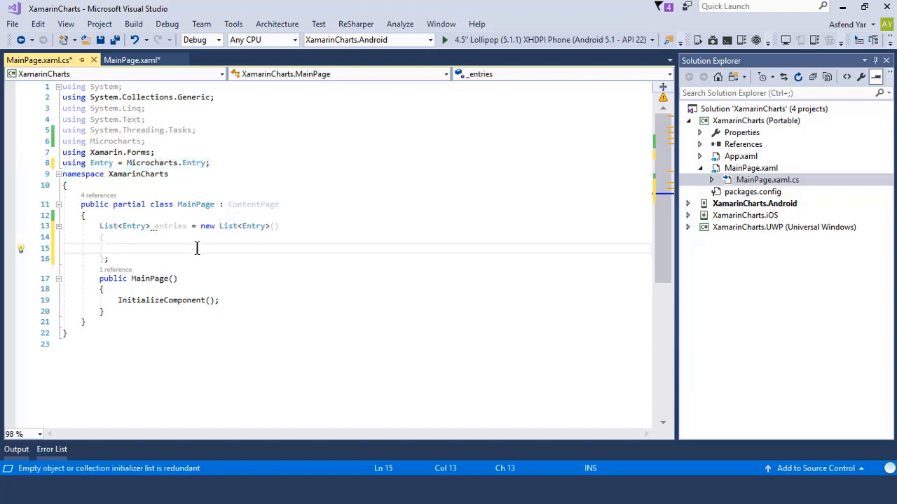
# - Add new Entry(3) with Label "Windows" inside the _entries initializer
pyautogui.click(118, 248)
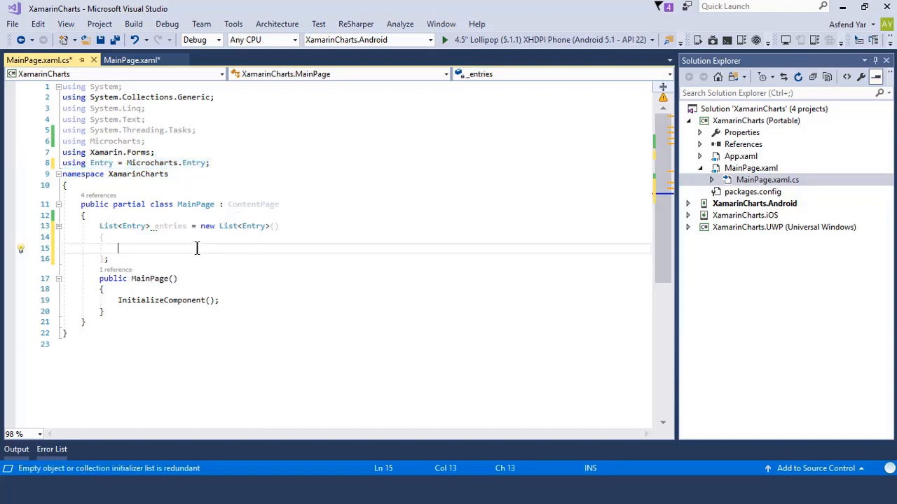
pyautogui.write('new')
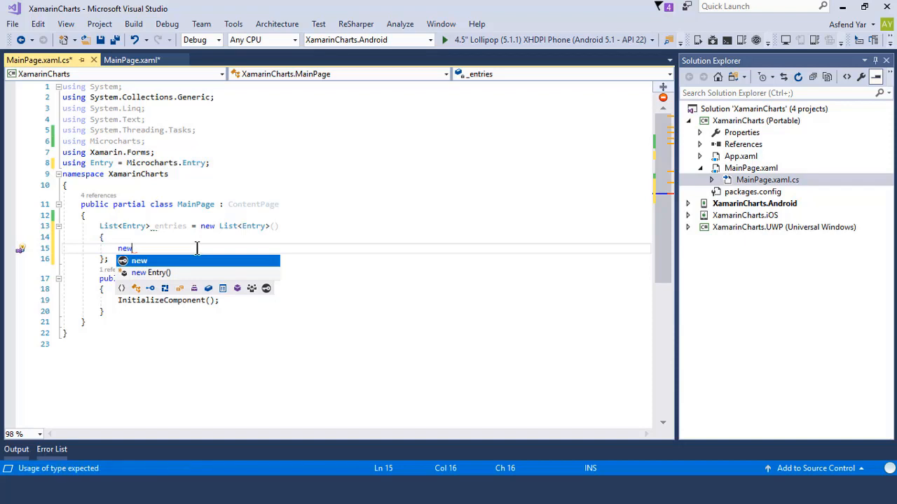
pyautogui.write('Entry()')
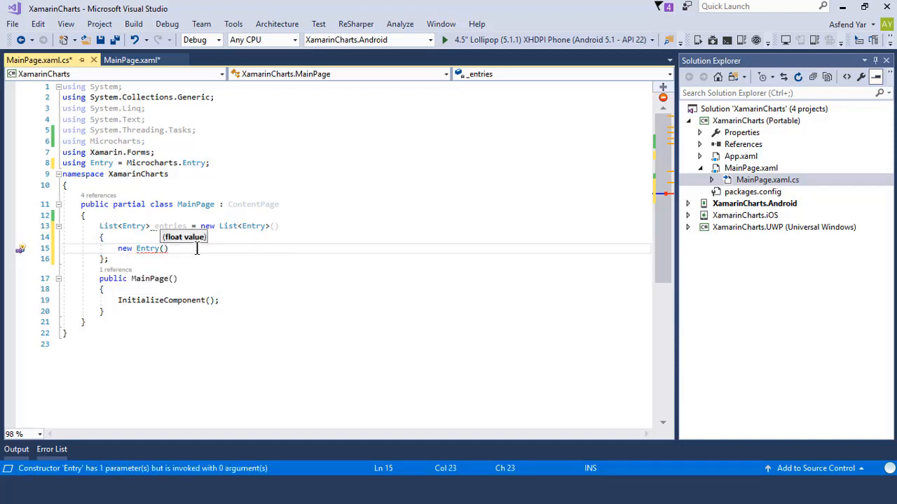
pyautogui.write('3')
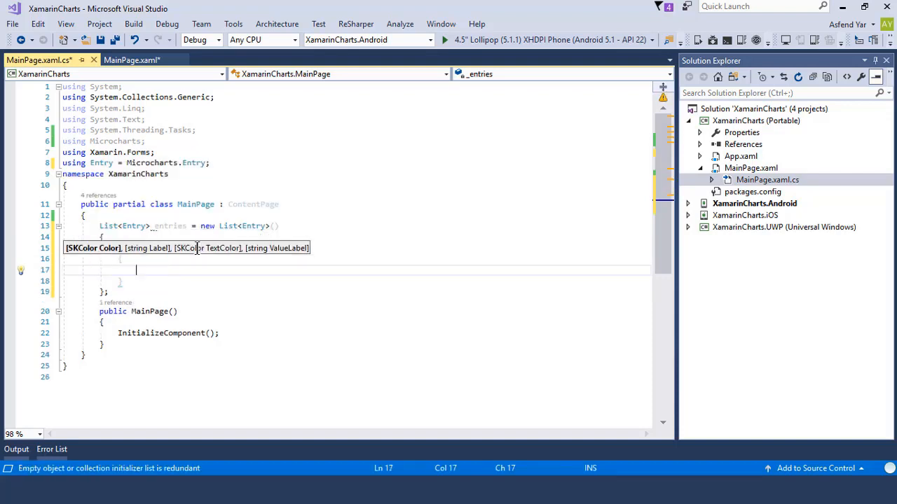
pyautogui.write('Label = "Win')
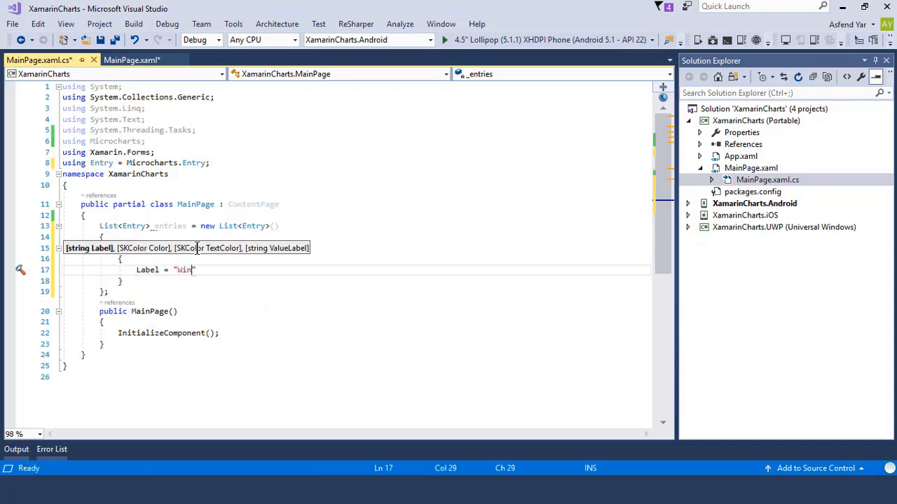
pyautogui.write('dows')
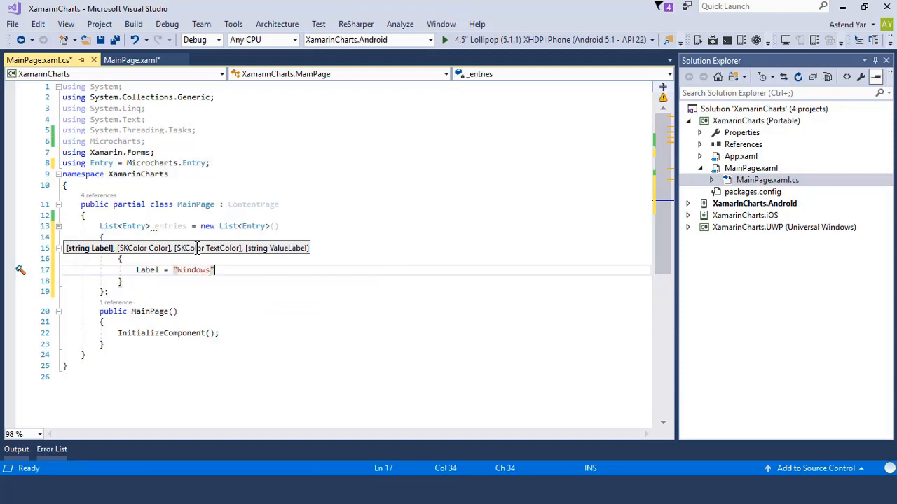
pyautogui.write(',')
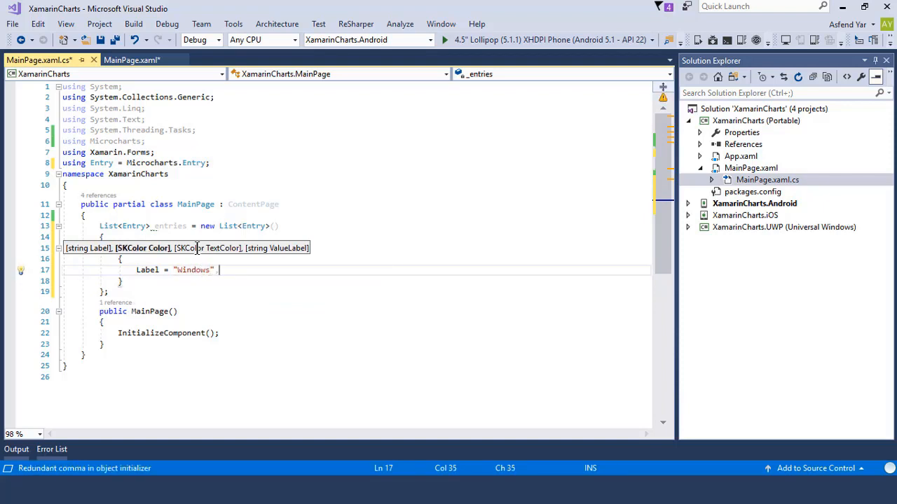
# - Give the Windows entry ValueLabel "3%" and Color SKColor.Parse("#2c3e50")
pyautogui.write(',ValueLabel =')
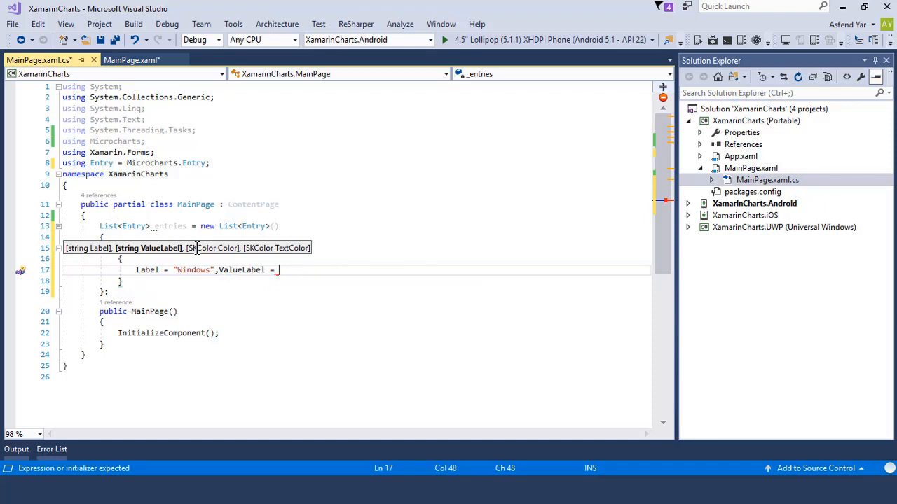
pyautogui.write('""')
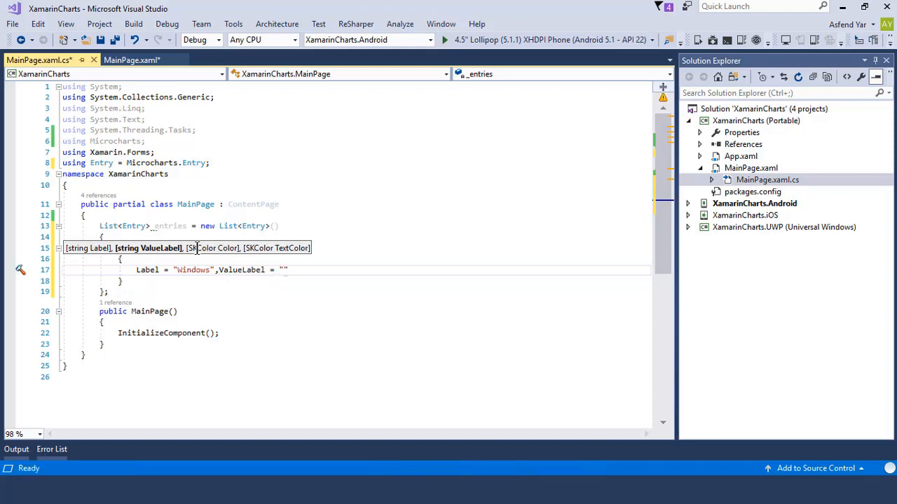
pyautogui.write('3')
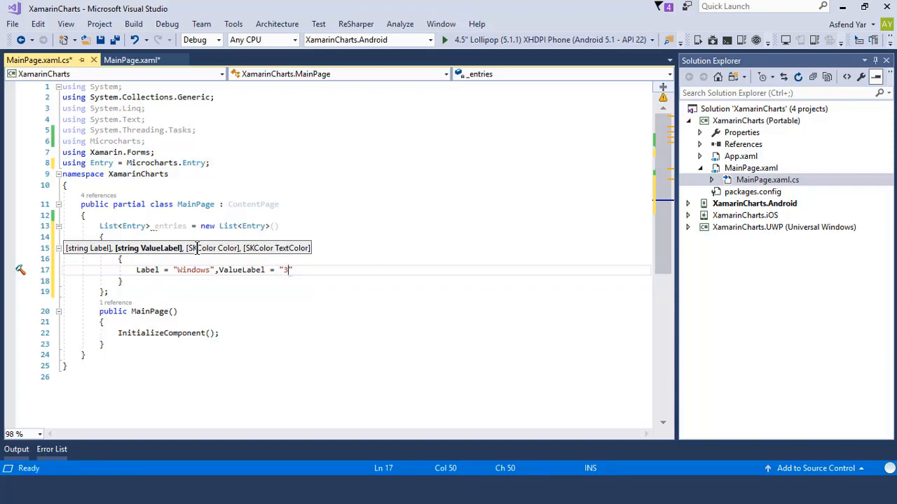
pyautogui.write('%')
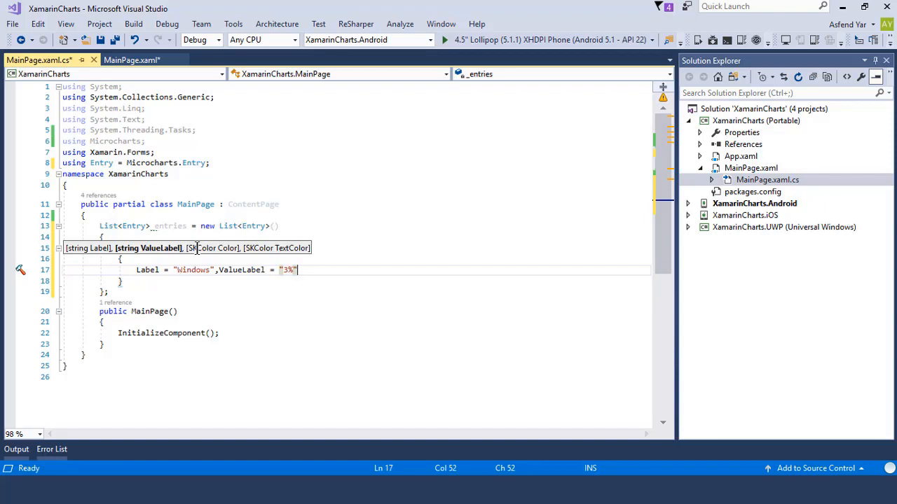
pyautogui.write(',')
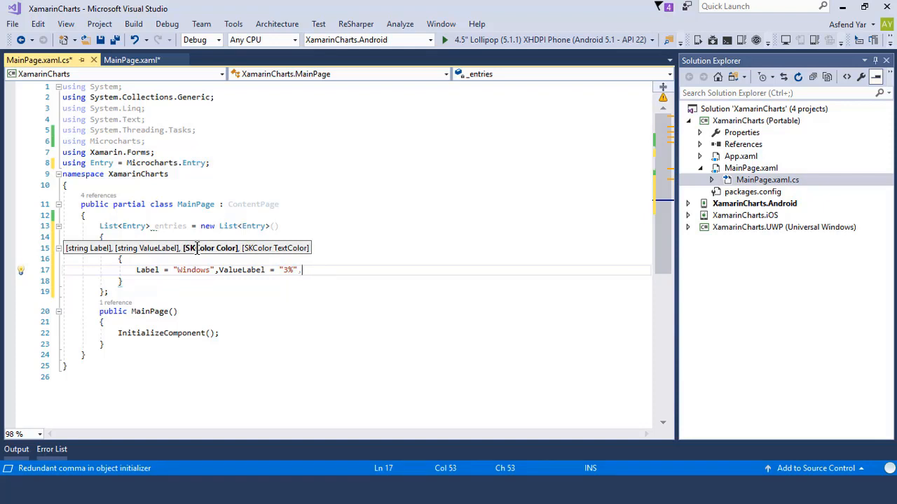
pyautogui.write(',Color =')
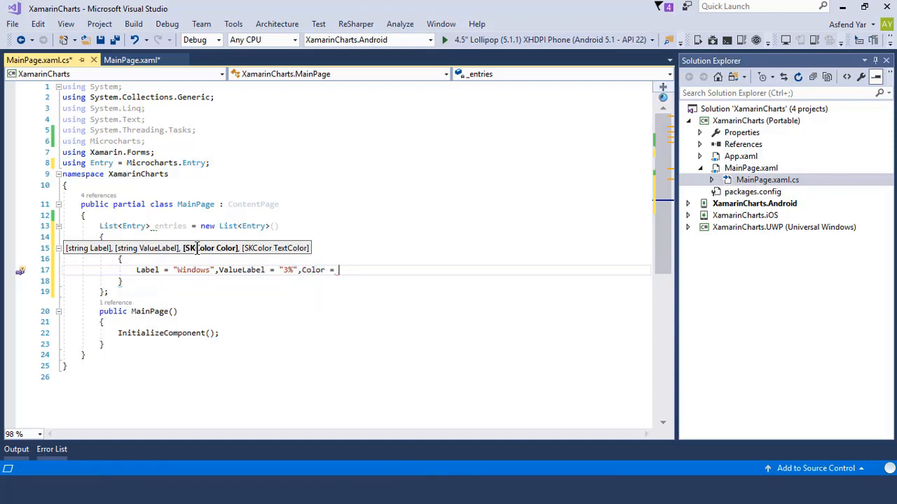
pyautogui.write('SKColor.Parse("')
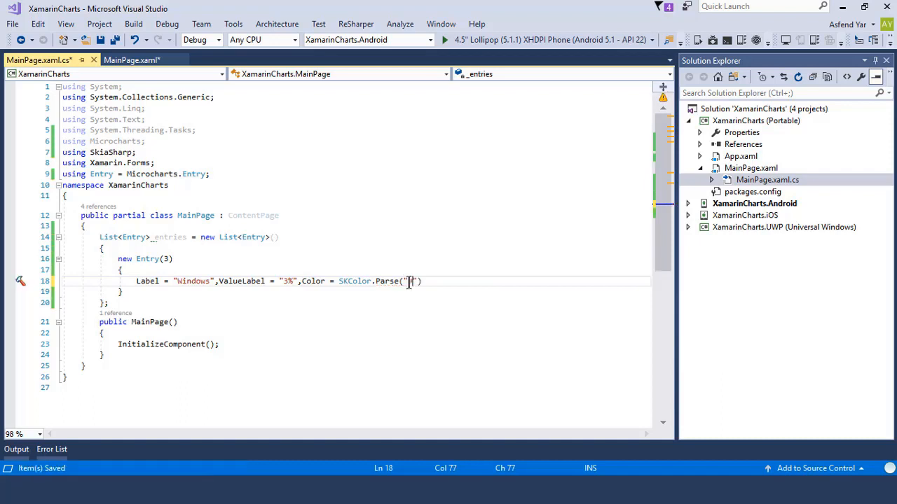
pyautogui.write('2c3')
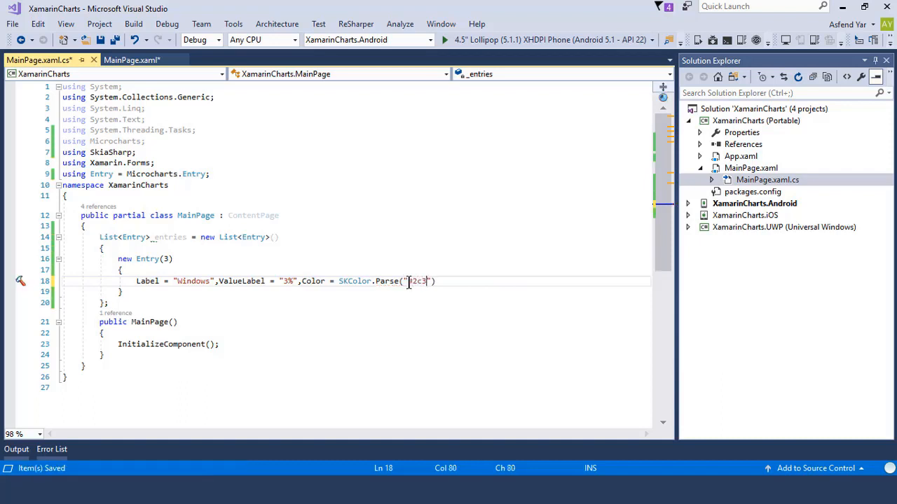
pyautogui.write('e5')
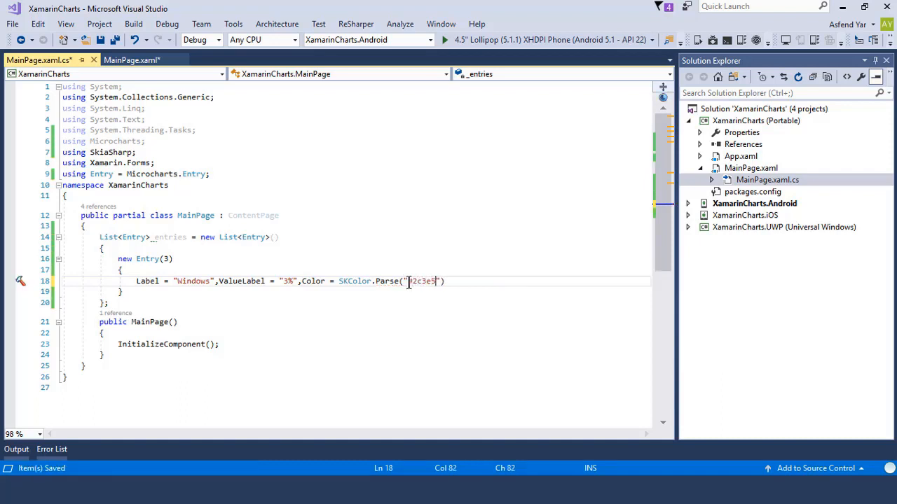
pyautogui.write('0')
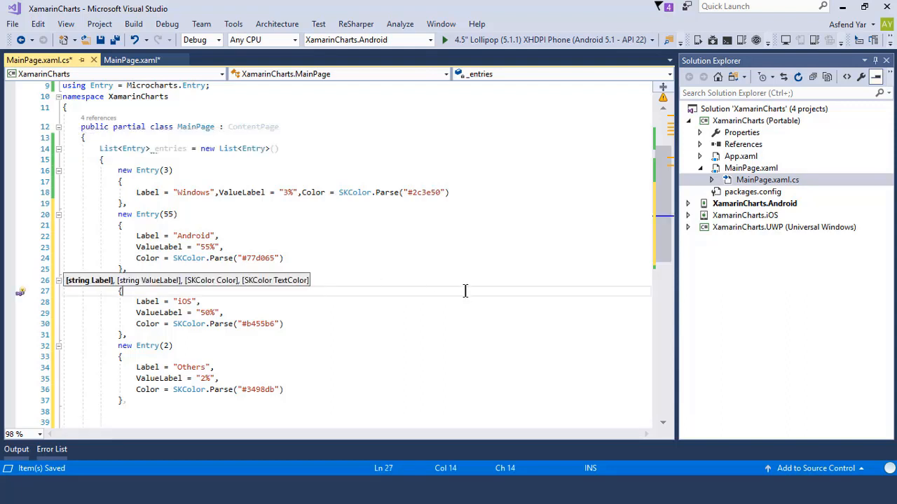
# - Add entries Android (55, #77d065), iOS (50, #b455b6) and Others (2, #3498db)
pyautogui.scroll(-3)
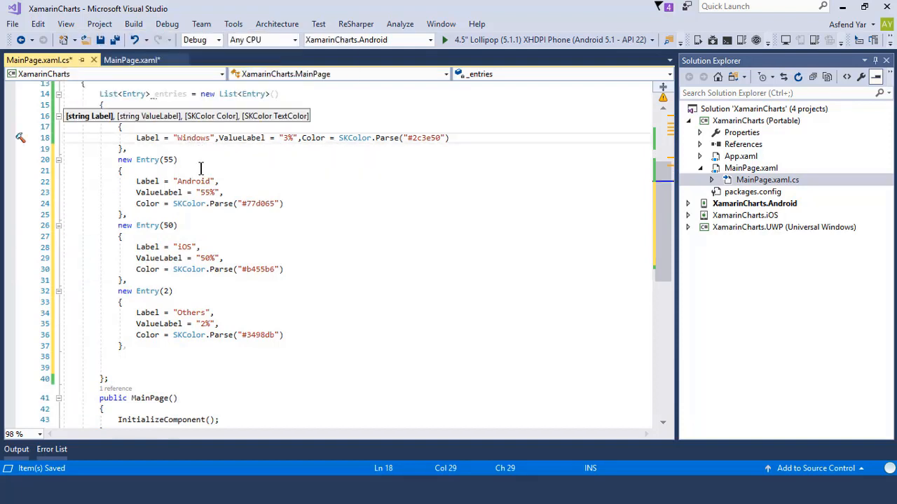
pyautogui.moveTo(201, 181)
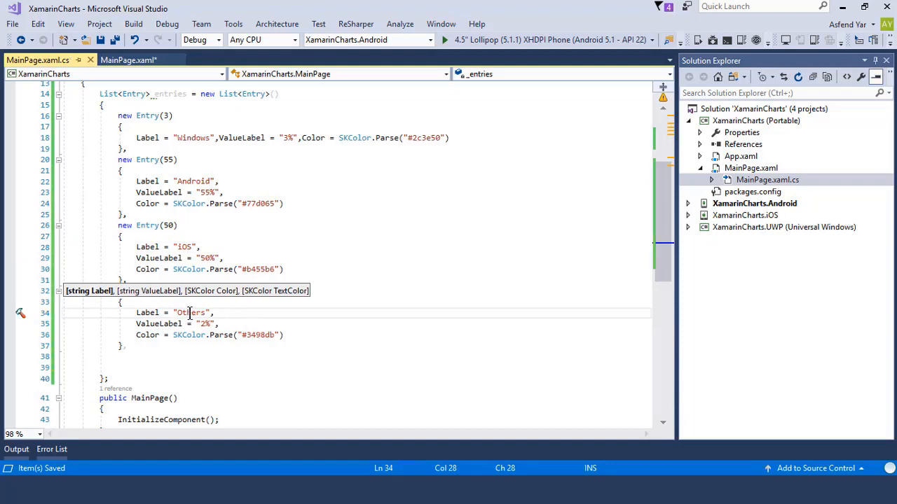
pyautogui.click(396, 323)
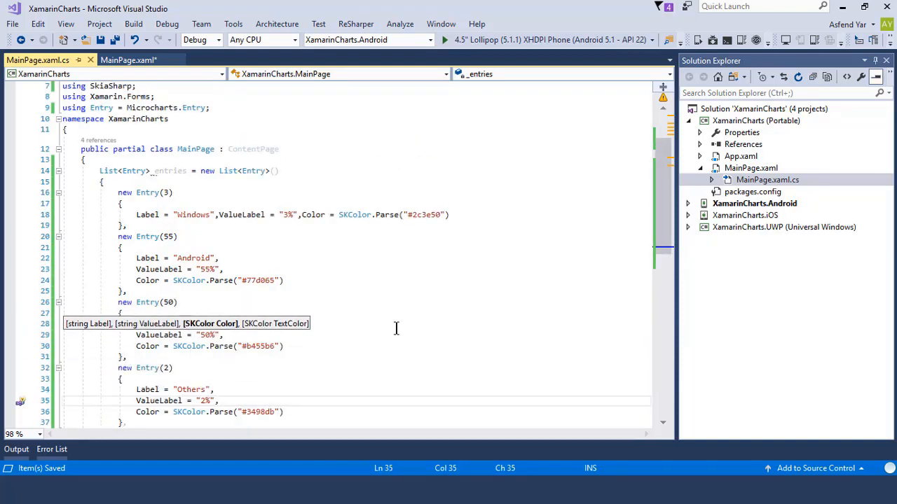
pyautogui.scroll(-3)
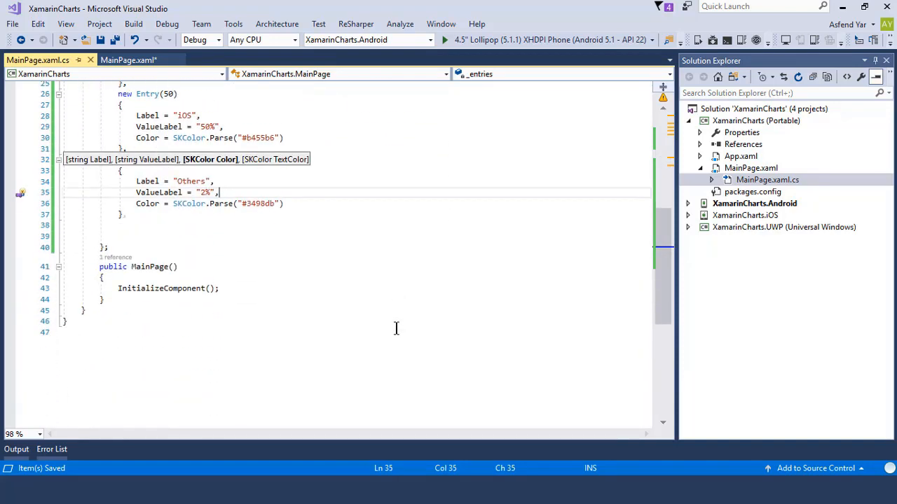
pyautogui.scroll(-3)
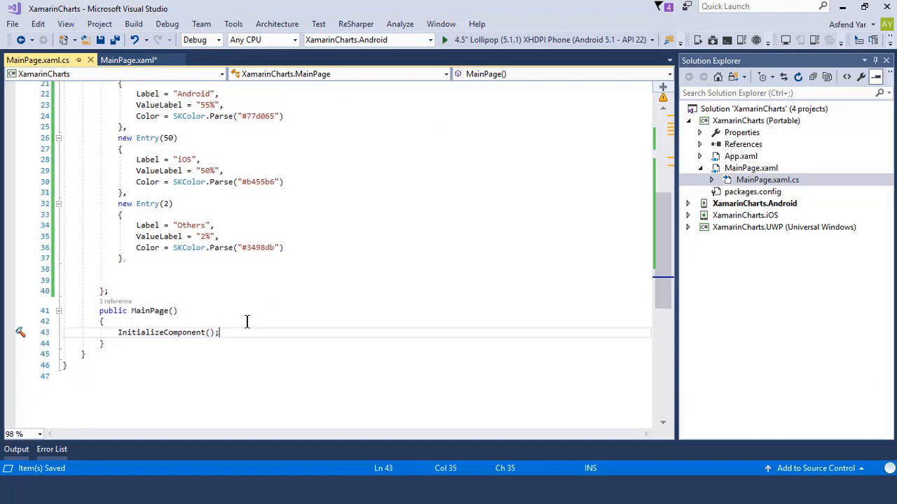
# - Insert blank lines after InitializeComponent(); and return to the MainPage.xaml markup
pyautogui.press('Enter')
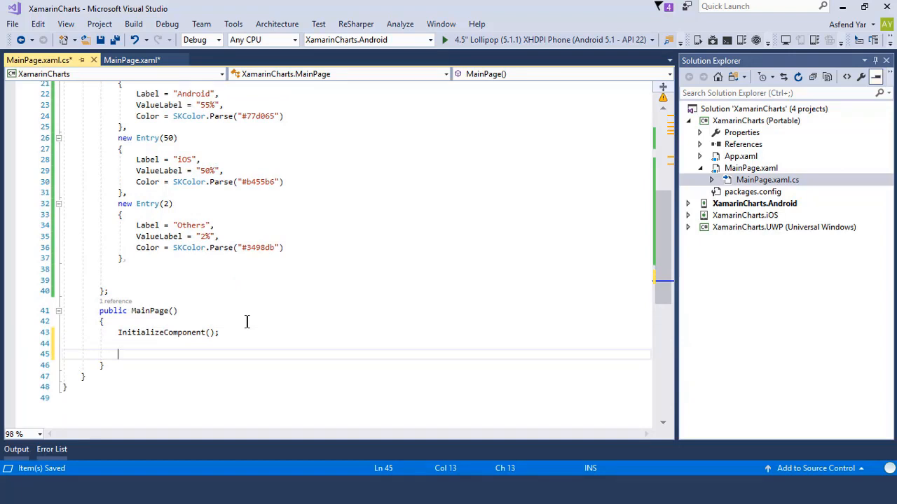
pyautogui.click(130, 59)
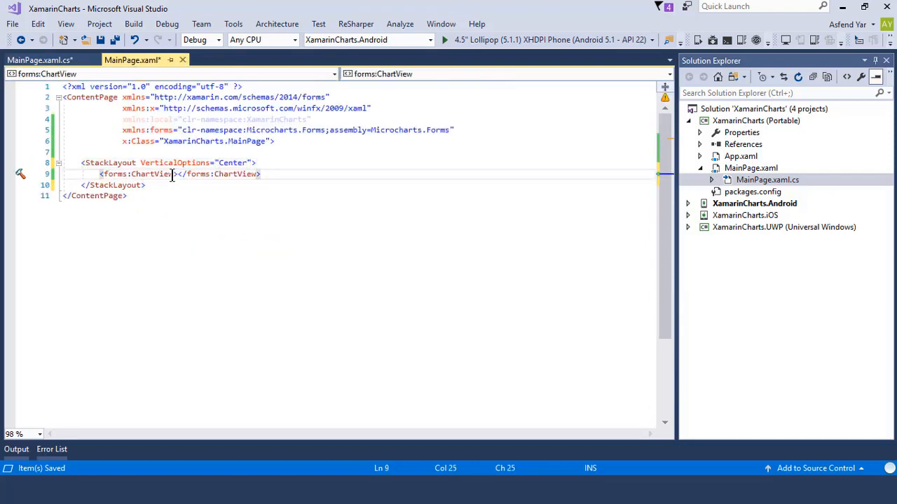
# - Name the ChartView x:Name="ChartV" and save the markup
pyautogui.write('x:Name="ChartV')
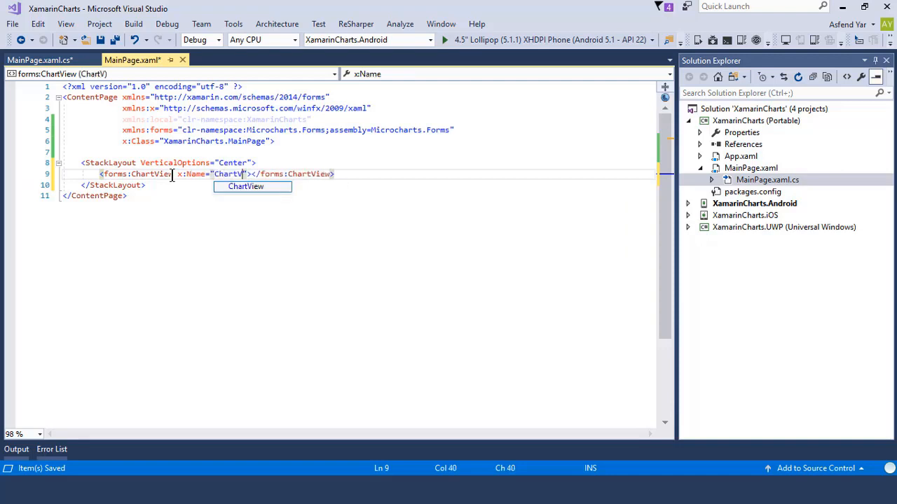
pyautogui.press('ctrl+s')
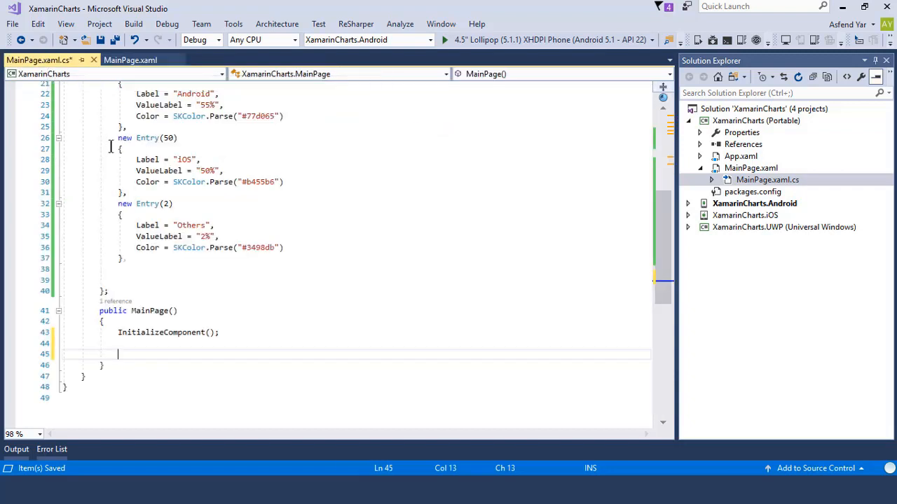
# - Set ChartV.Chart to a new BarChart with Entries = _entries, range 0–100, white background
pyautogui.write('ChartV')
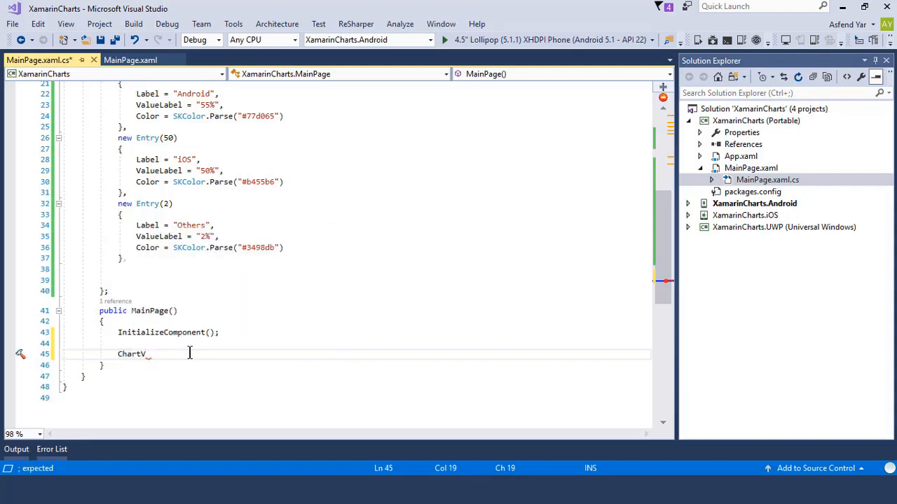
pyautogui.write('.Chart =')
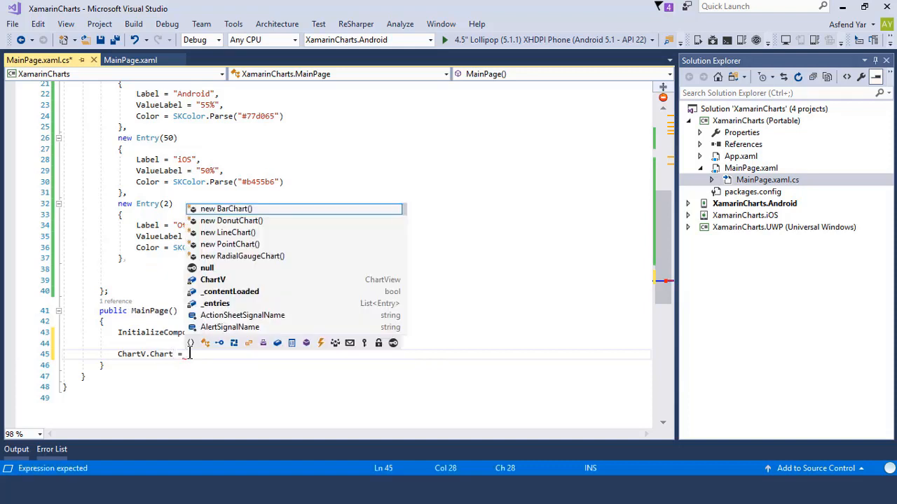
pyautogui.write('new BarChart(')
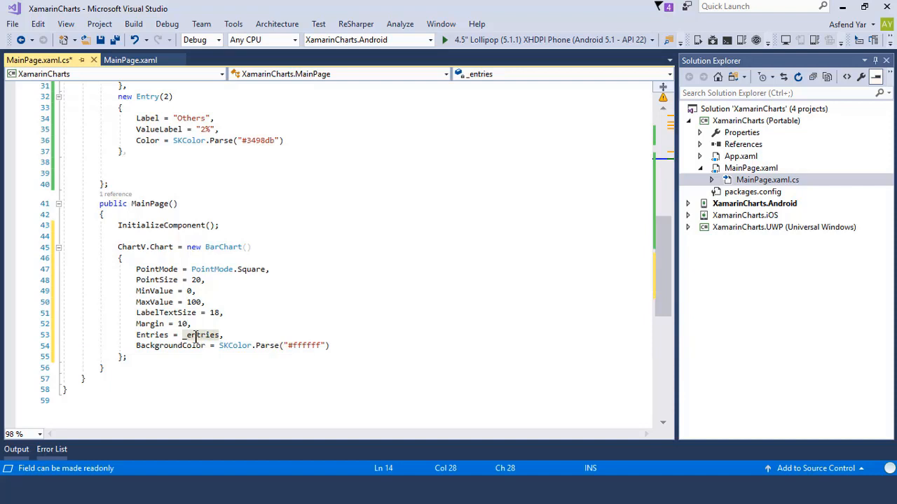
pyautogui.moveTo(262, 337)
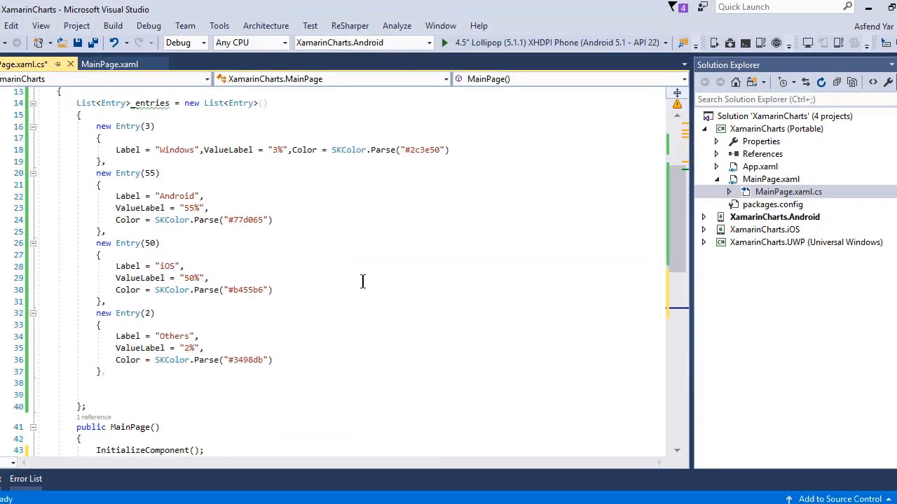
pyautogui.scroll(-3)
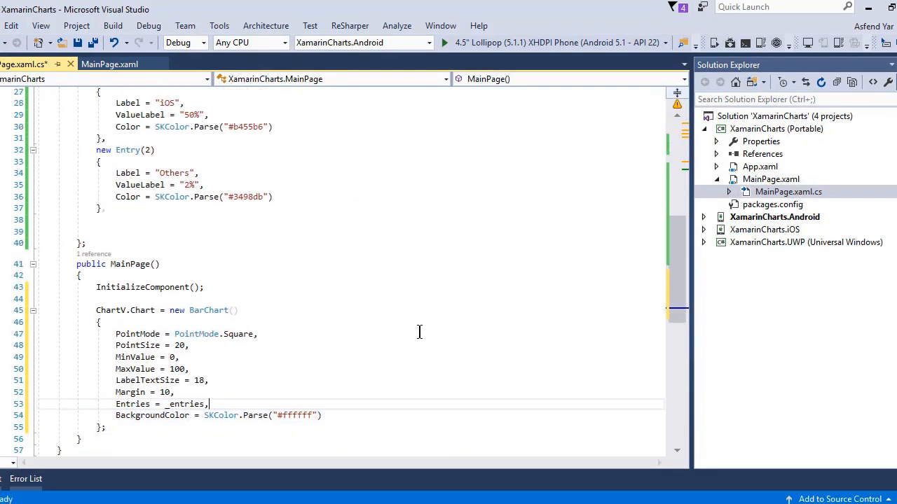